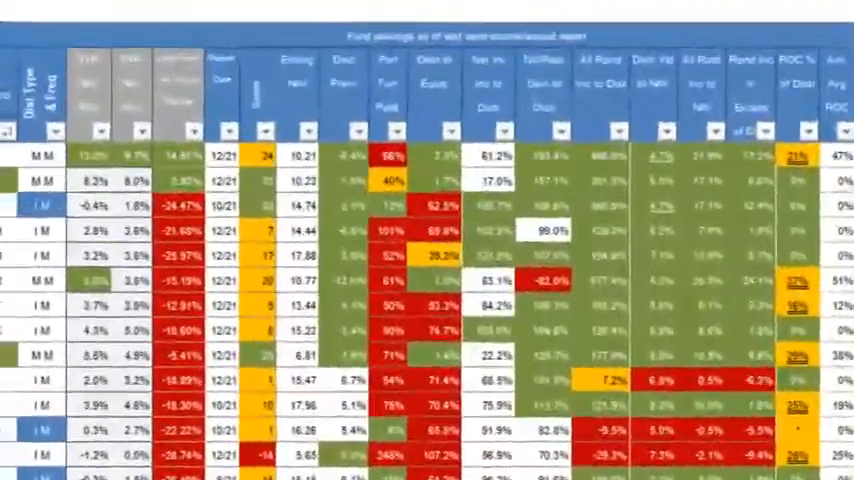
{"action": "scroll", "scroll_direction": "right", "scroll_amount": 3}
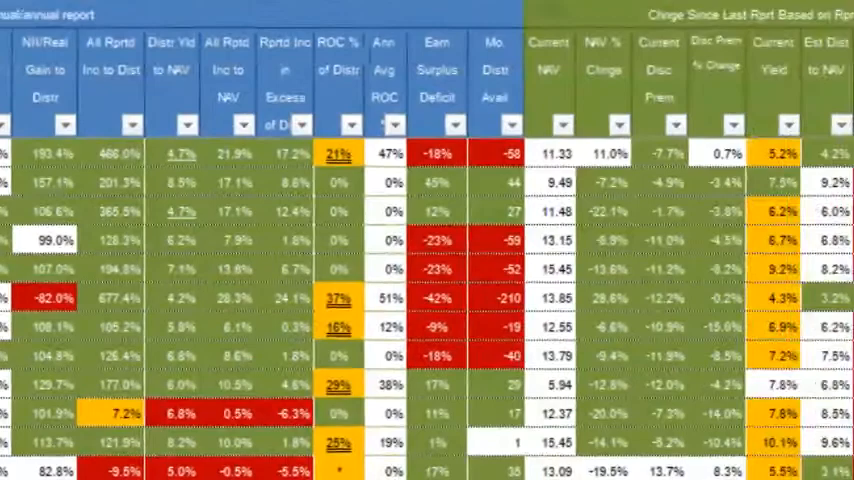